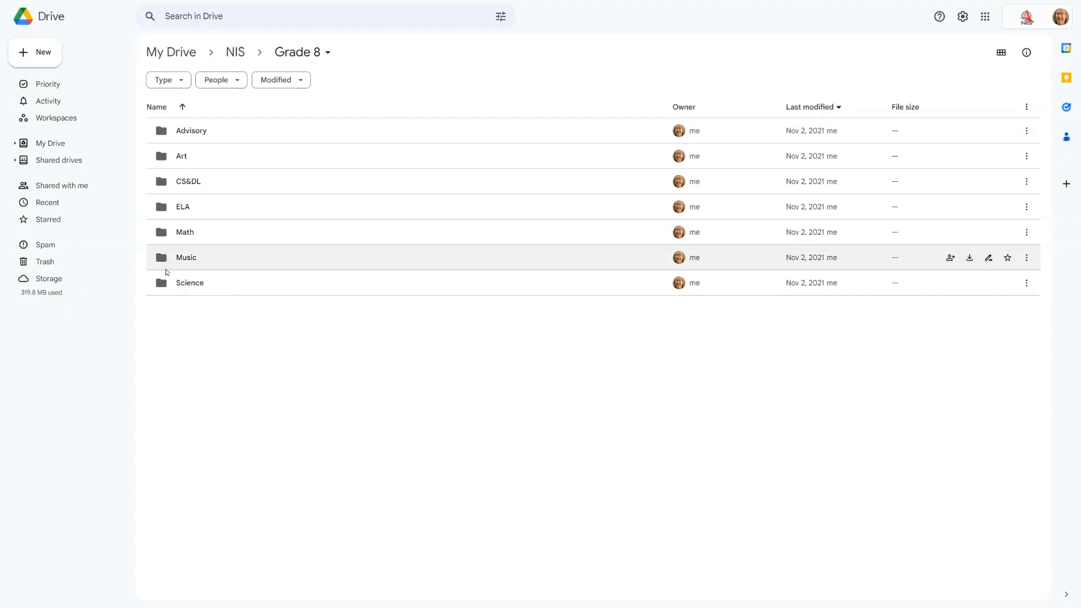
- Open the CS&DL folder in Grade 8 and bring up the Inkscape folder's action menu
double_click(187, 181)
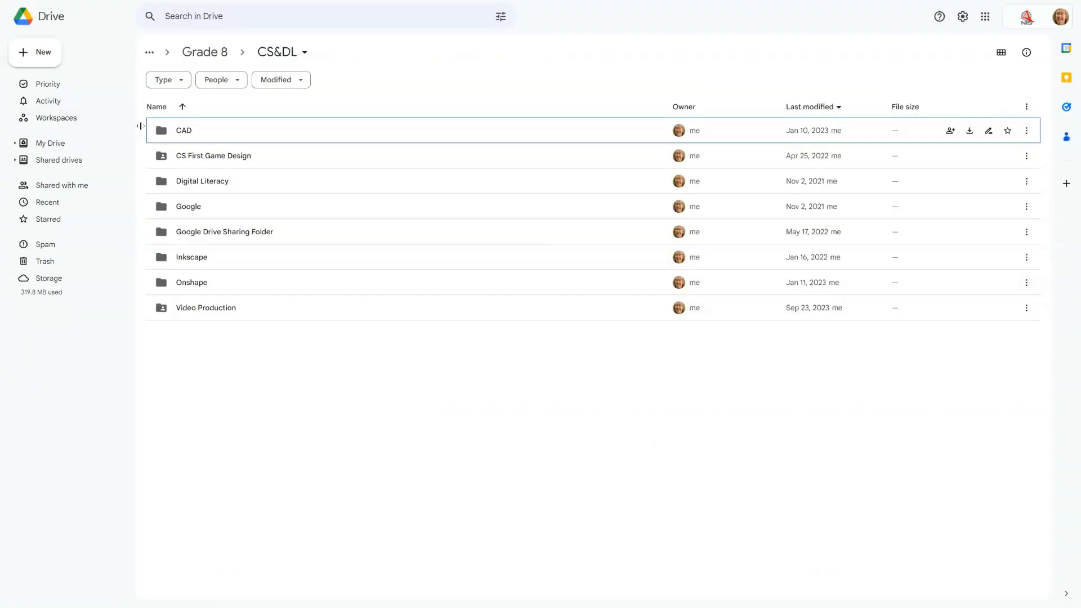
left_click(191, 256)
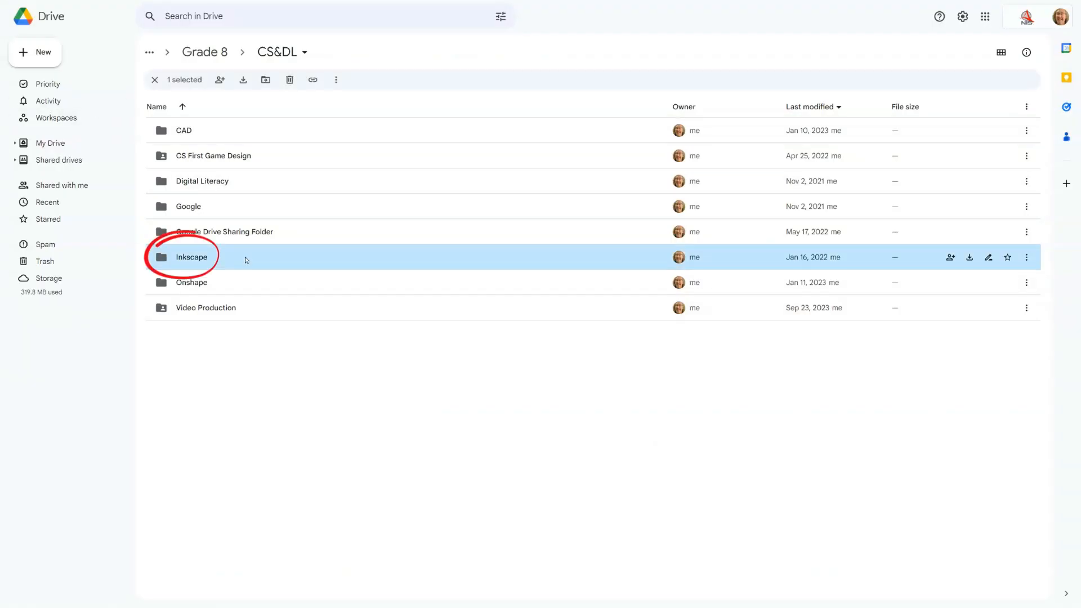
double_click(190, 257)
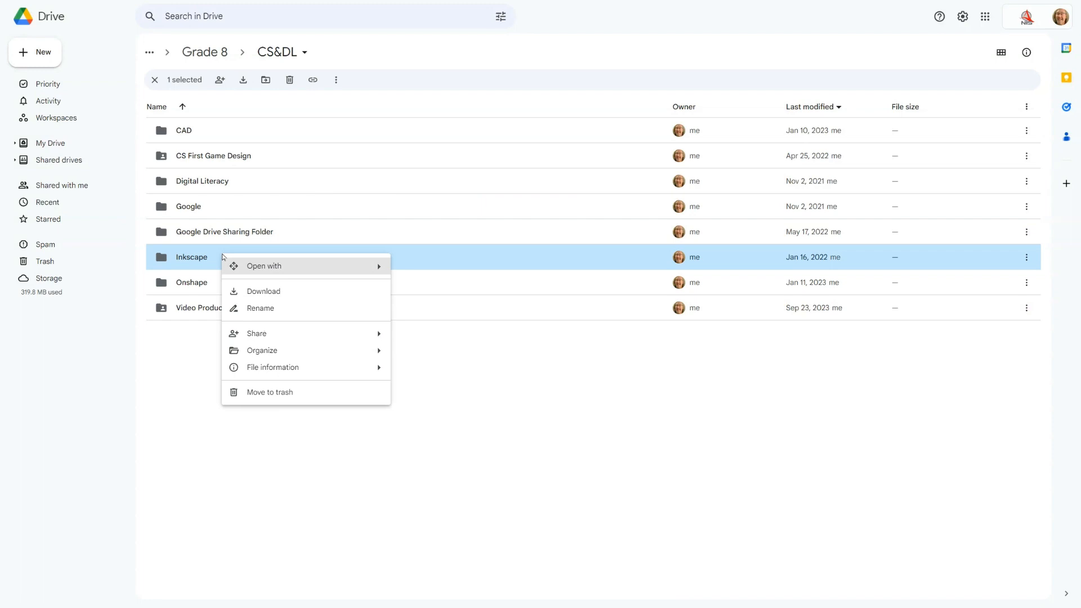
mouse_move(255, 333)
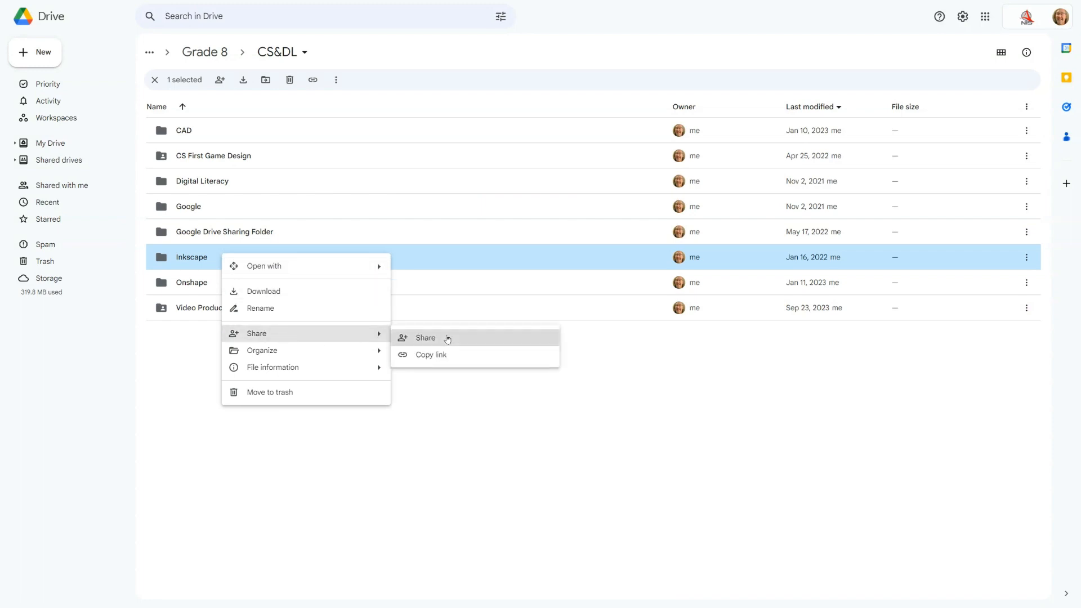
- Set the Inkscape folder's general access to Anyone with the link and copy its link
left_click(425, 337)
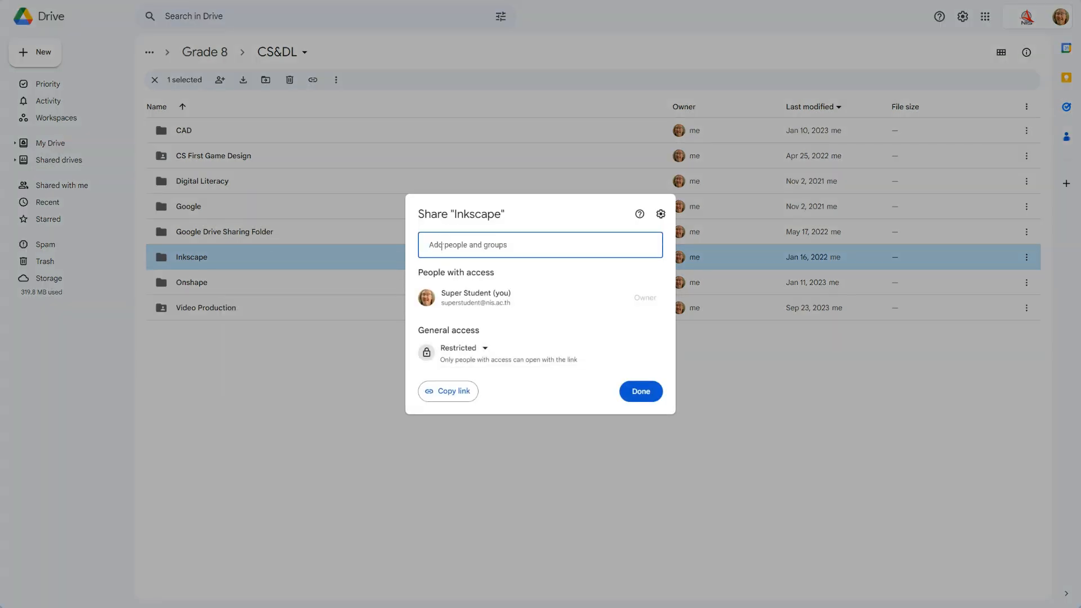
left_click(463, 347)
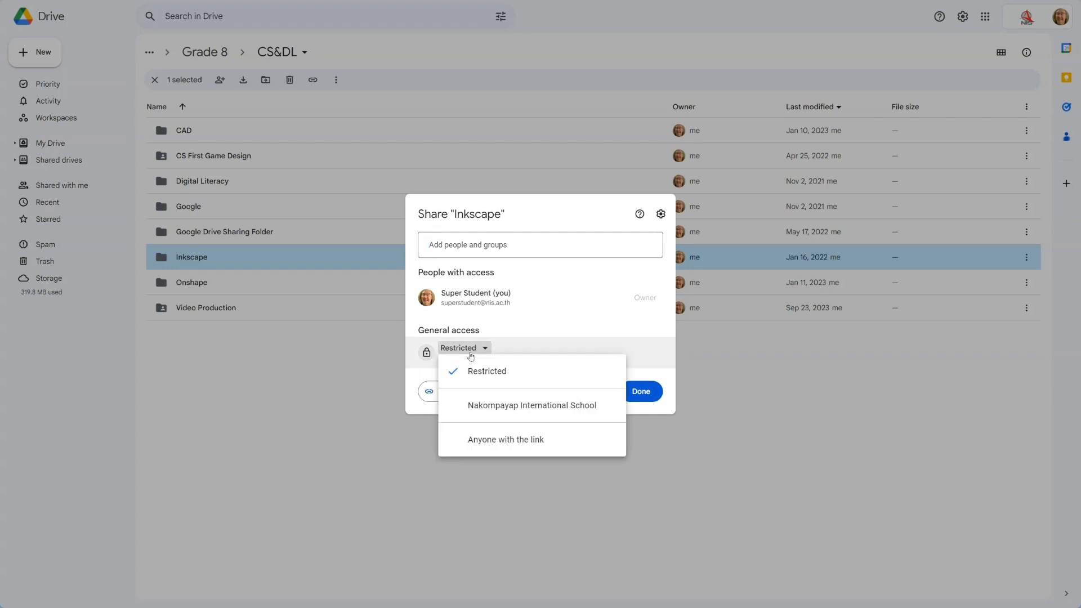
left_click(506, 439)
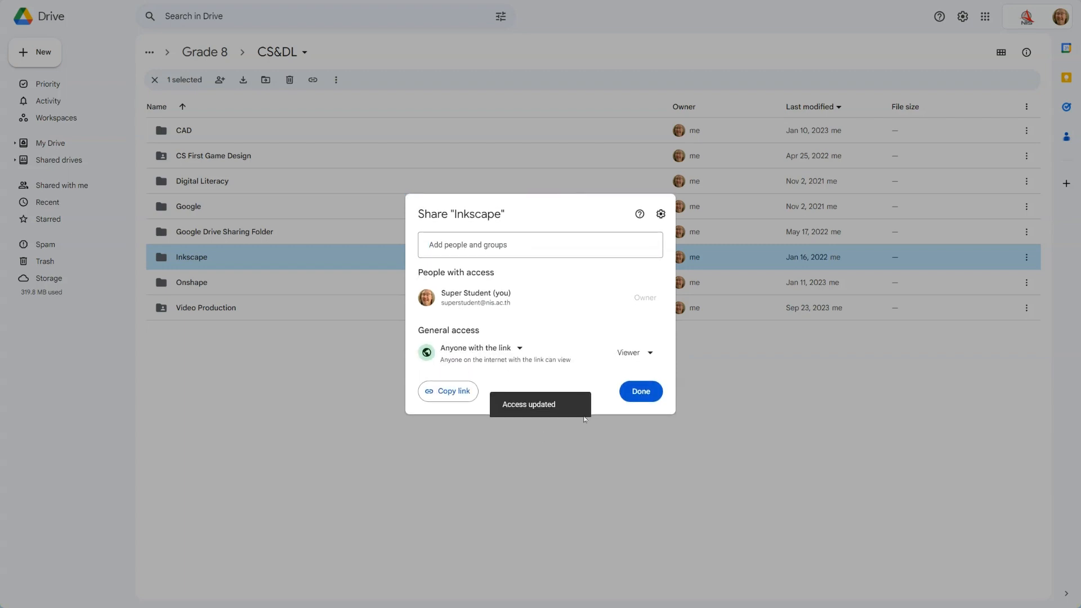
left_click(447, 391)
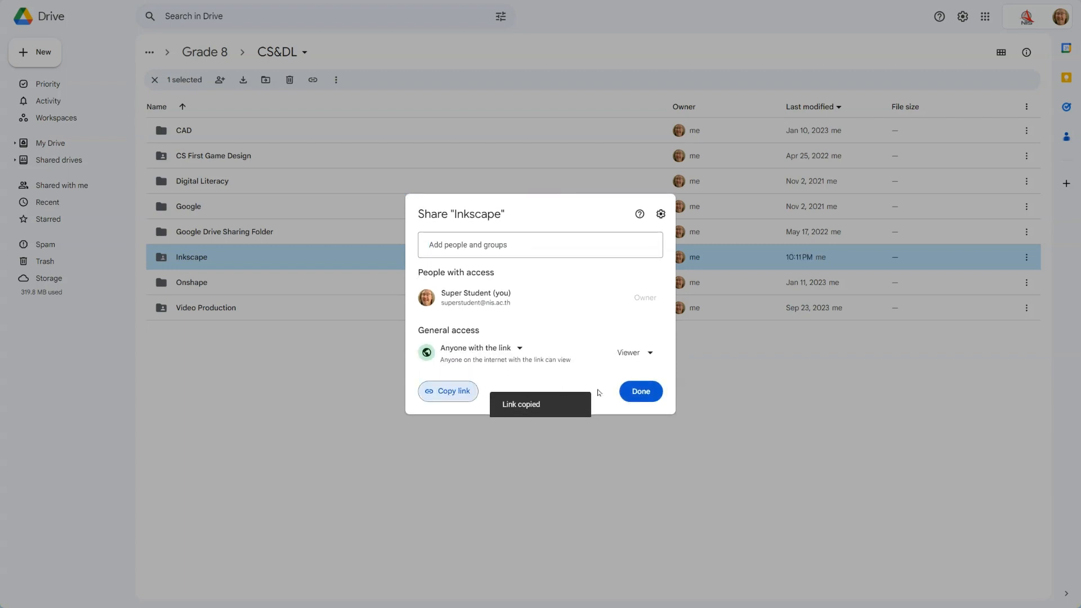
left_click(638, 391)
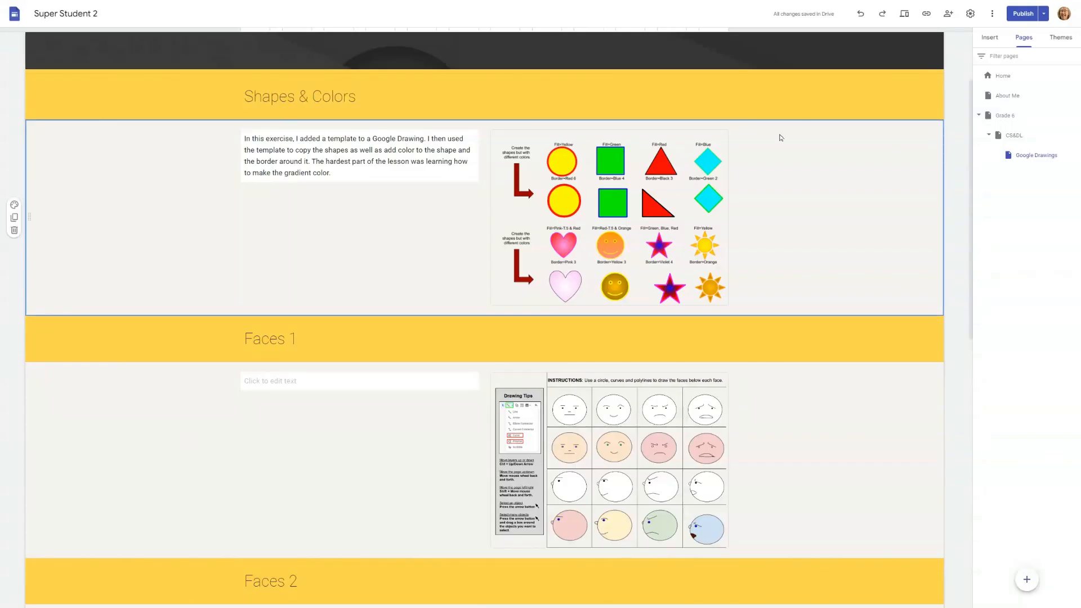
- Go to the Super Student site's Home page and show the Insert panel
left_click(1003, 76)
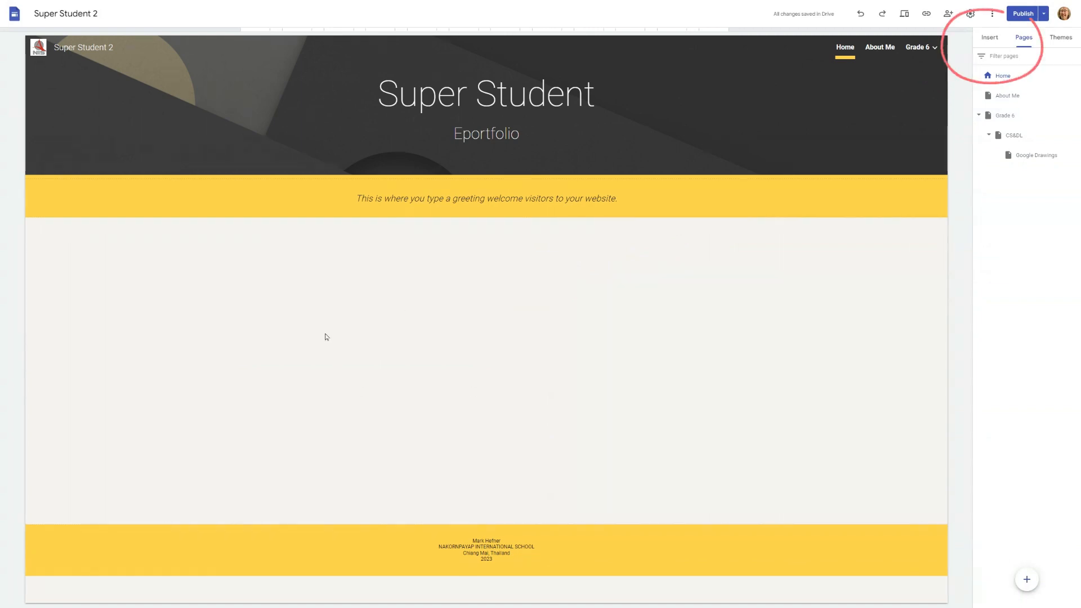
left_click(989, 37)
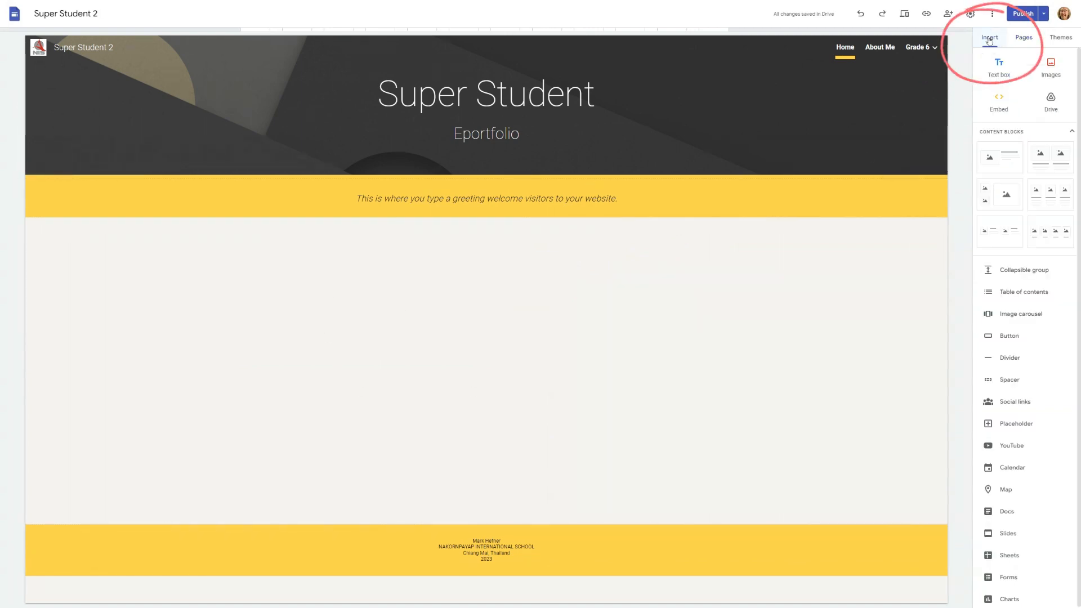
- Embed the Inkscape folder from NIS > Grade 8 > CS&DL on the Home page
left_click(1050, 101)
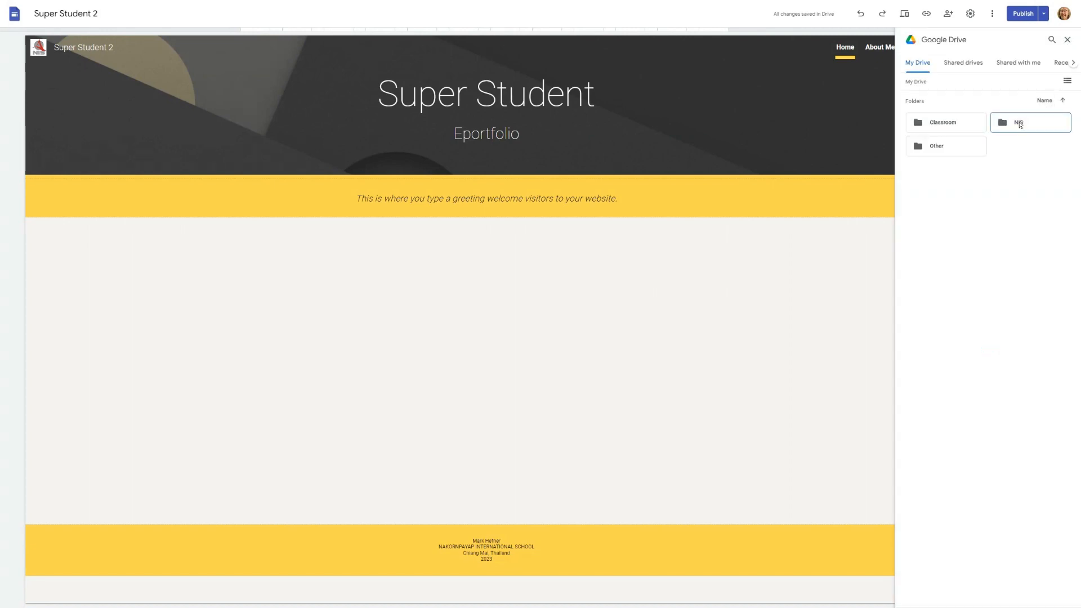
double_click(1019, 122)
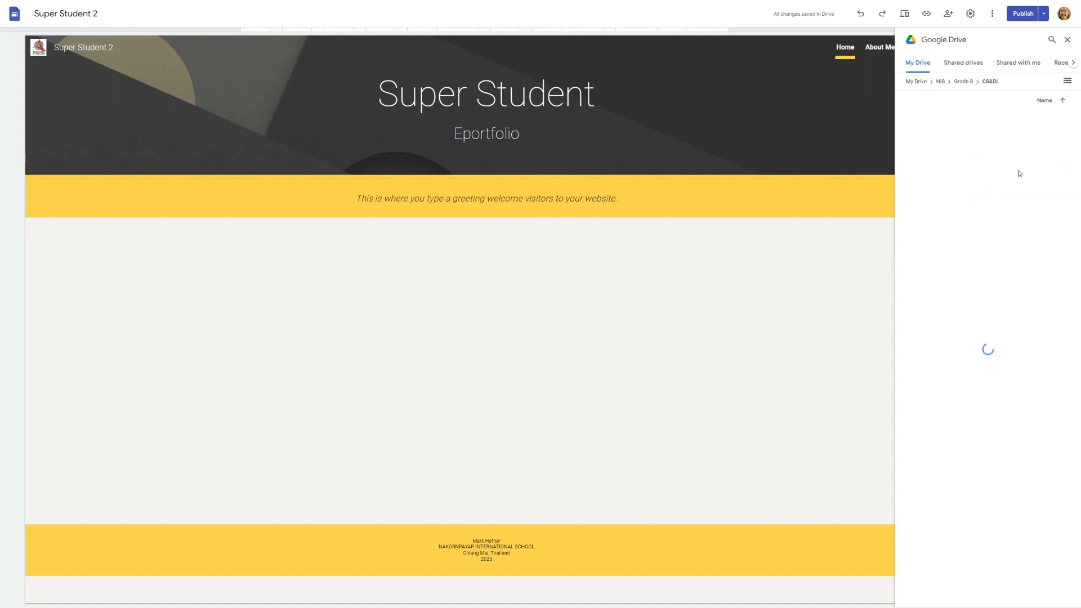
left_click(1028, 169)
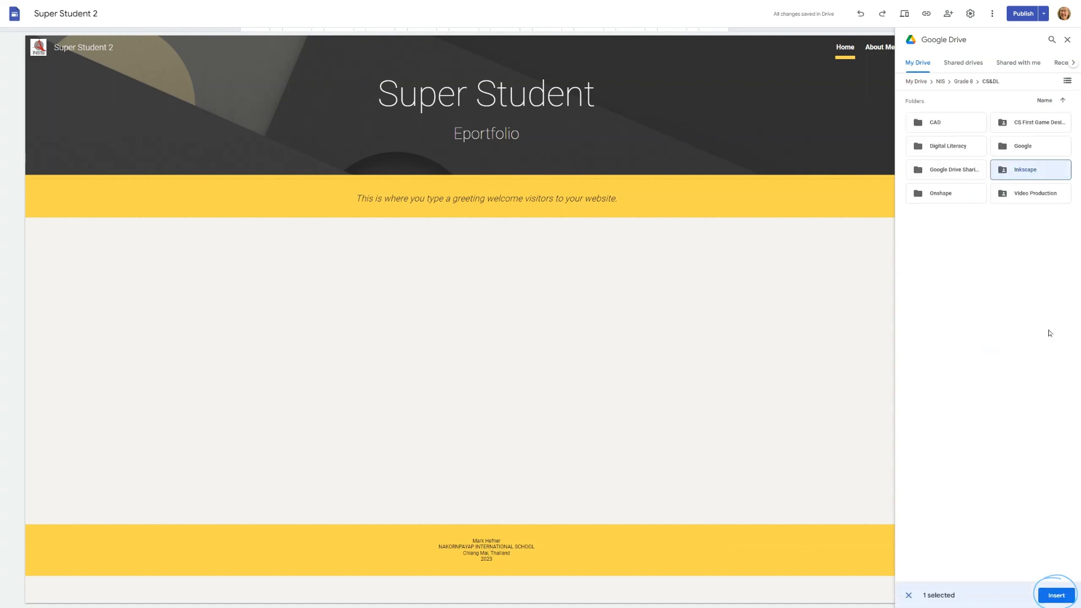
left_click(1055, 594)
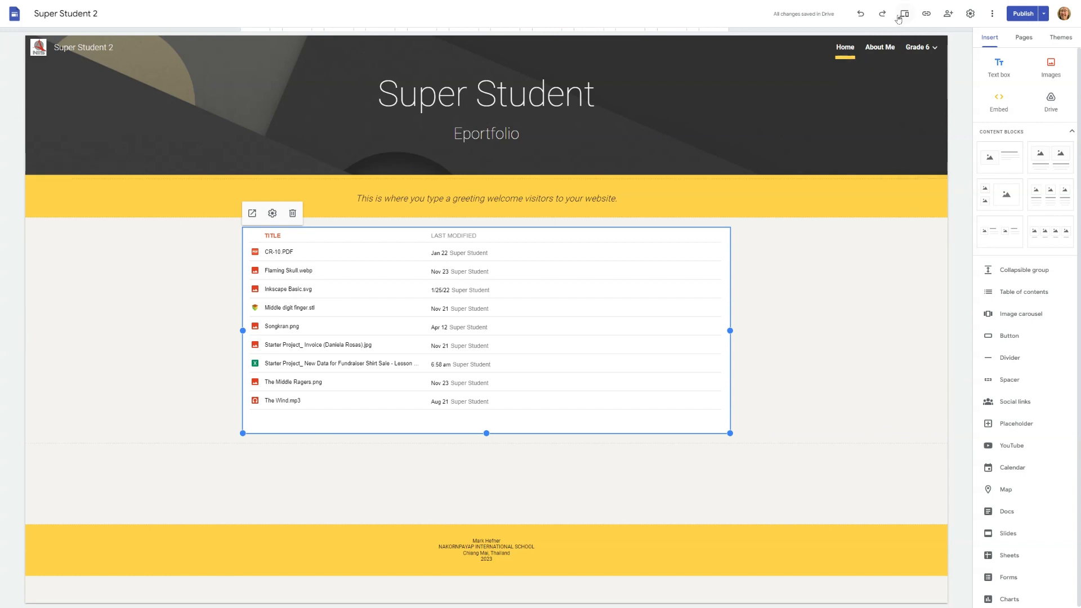
- Preview the Home page as visitors see it, then publish the site
left_click(903, 13)
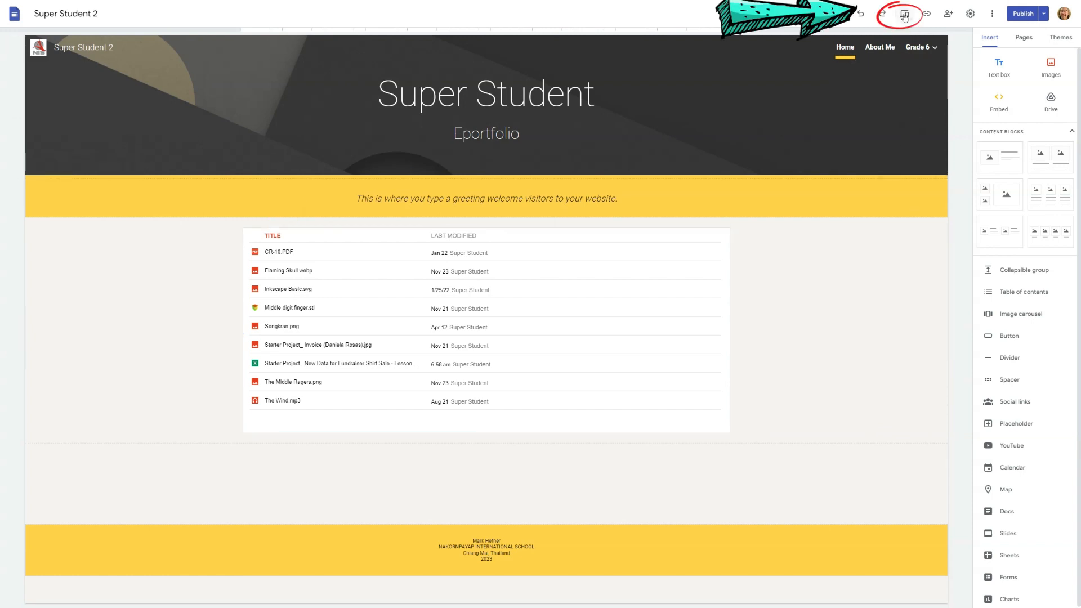
left_click(903, 13)
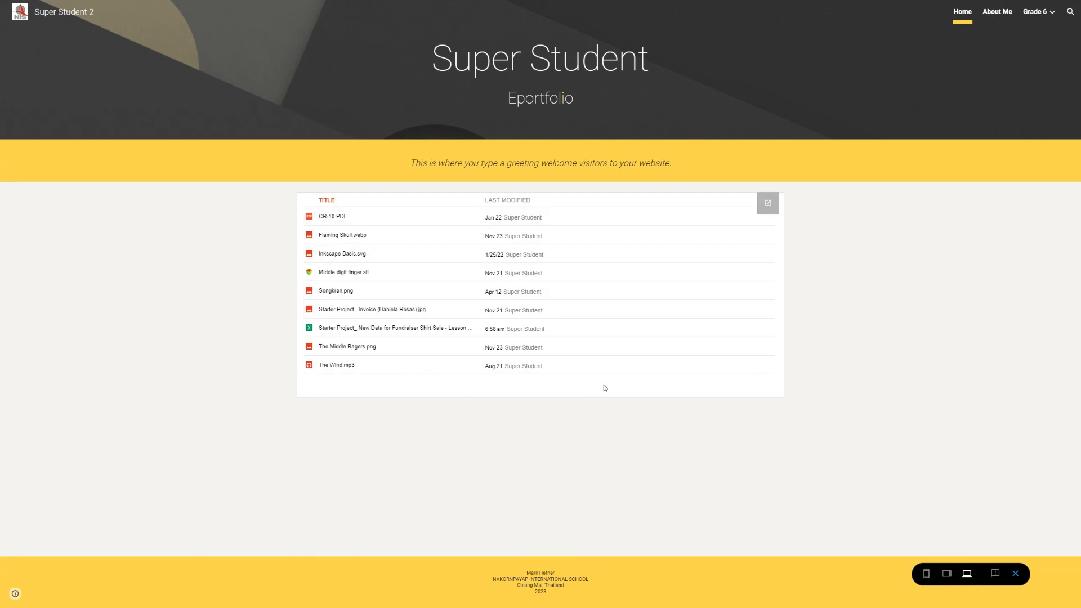
left_click(1055, 13)
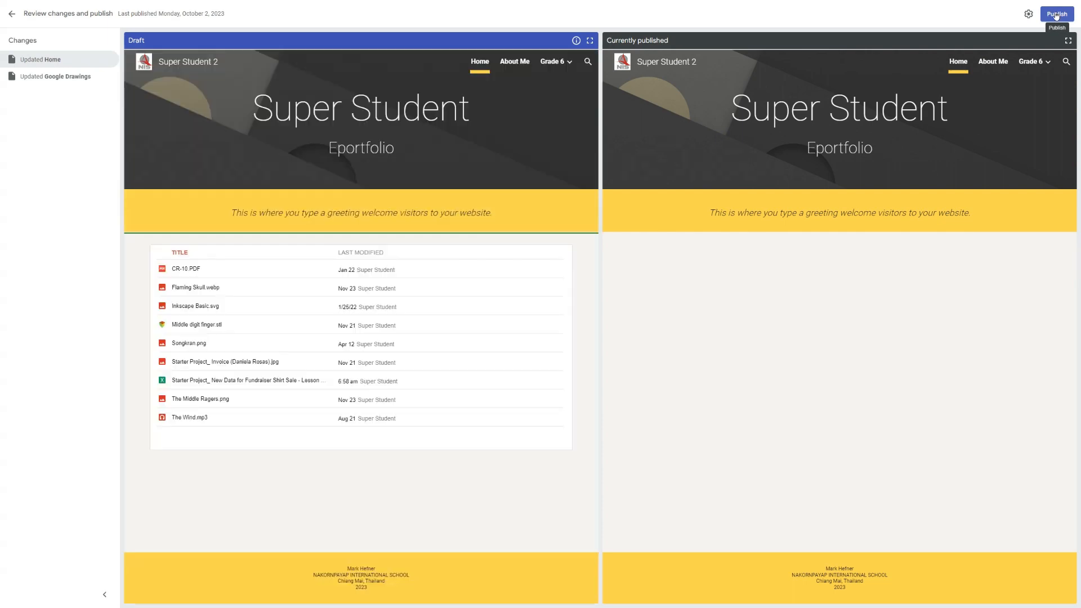
left_click(1055, 13)
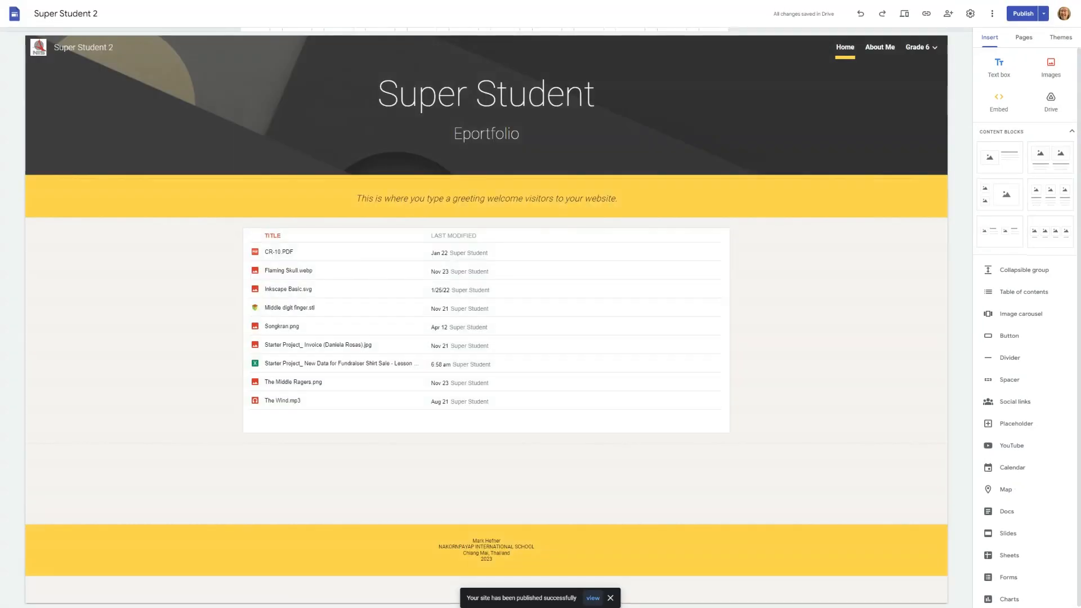
left_click(482, 331)
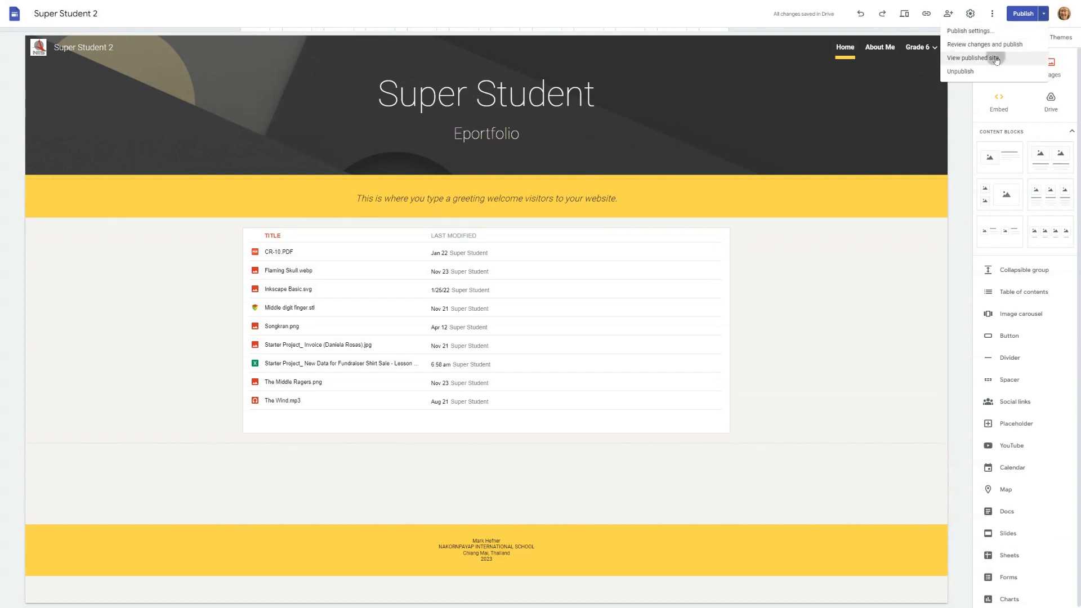
- View the published site to see the live Inkscape file list on Home
left_click(974, 58)
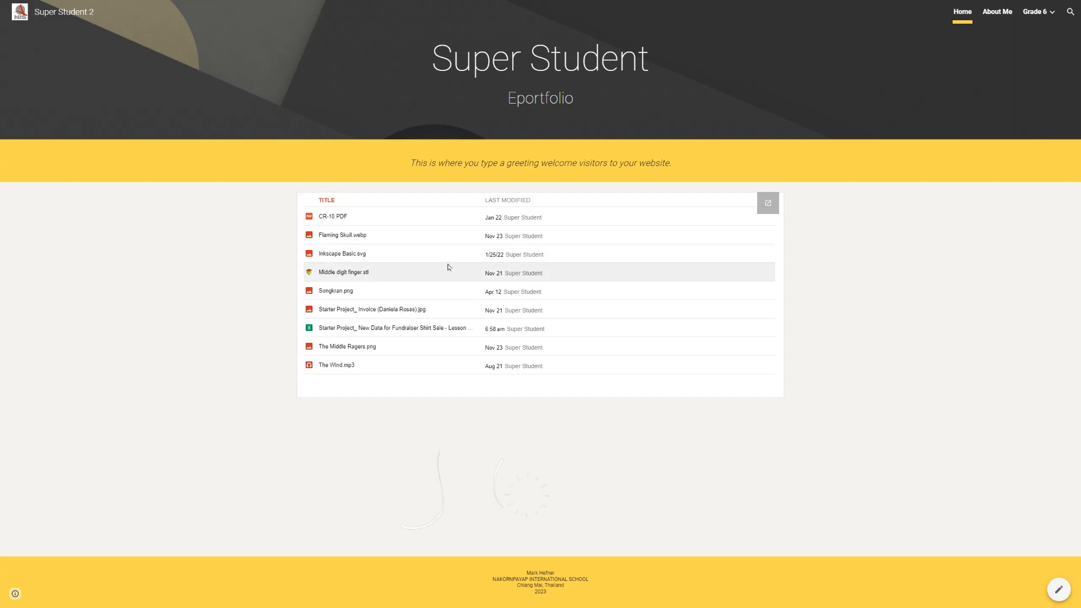
mouse_move(335, 365)
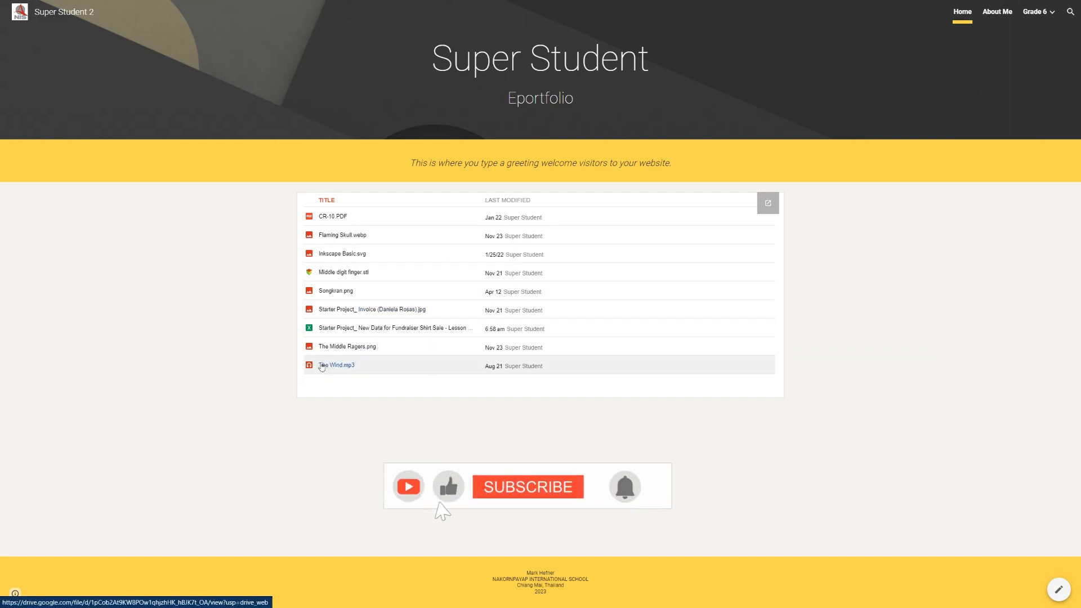